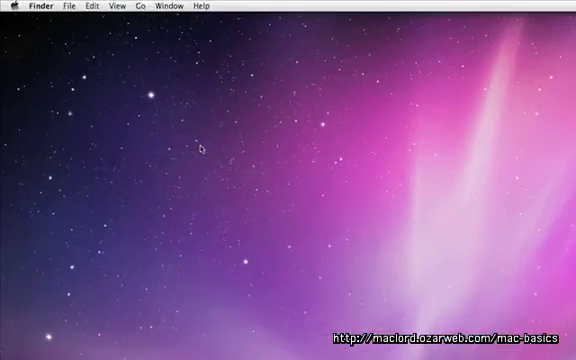
Launch Safari from the Dock so a news website's front page appears.
{"action": "left_click", "coordinate": [12, 8]}
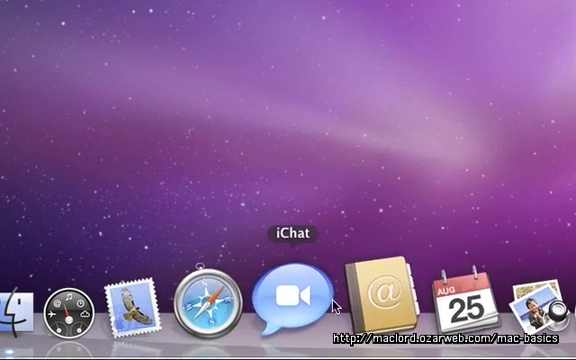
{"action": "left_click", "coordinate": [204, 300]}
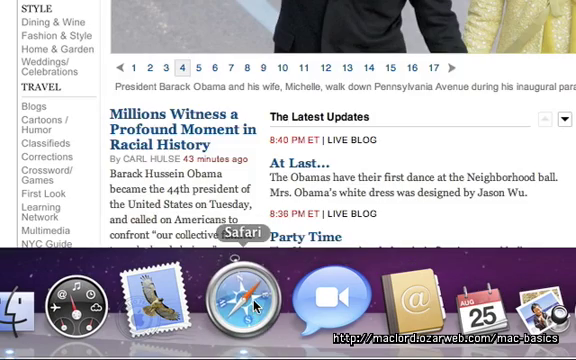
{"action": "mouse_move", "coordinate": [304, 304]}
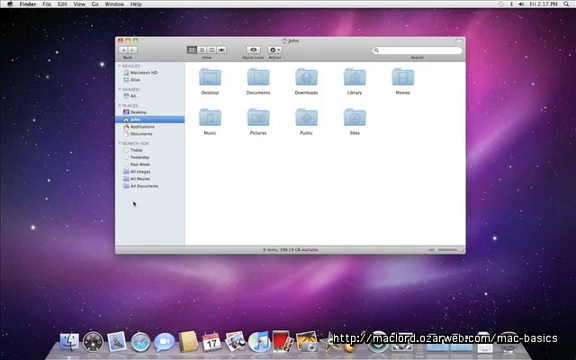
Open a Finder window on the home folder from the Dock.
{"action": "left_click", "coordinate": [128, 124]}
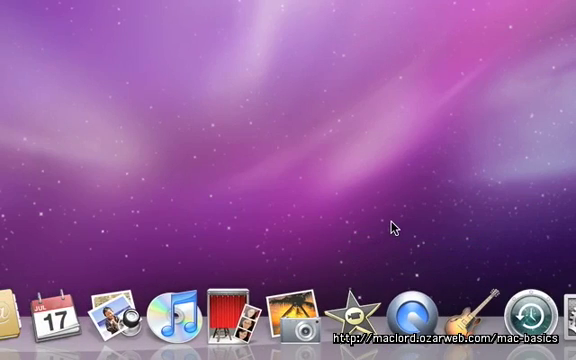
{"action": "left_click", "coordinate": [216, 316]}
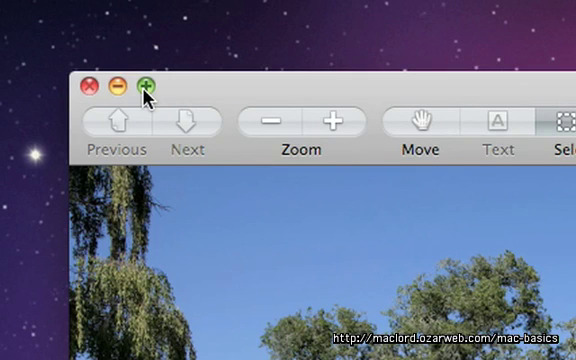
{"action": "mouse_move", "coordinate": [90, 90]}
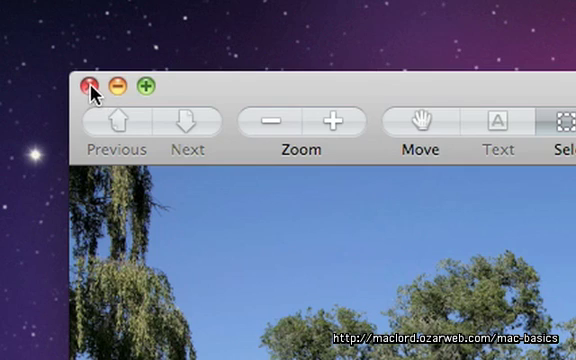
Close the Preview photo window with its red close button.
{"action": "left_click", "coordinate": [88, 84]}
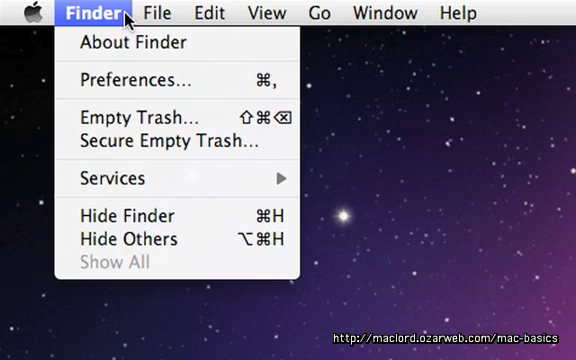
{"action": "mouse_move", "coordinate": [170, 116]}
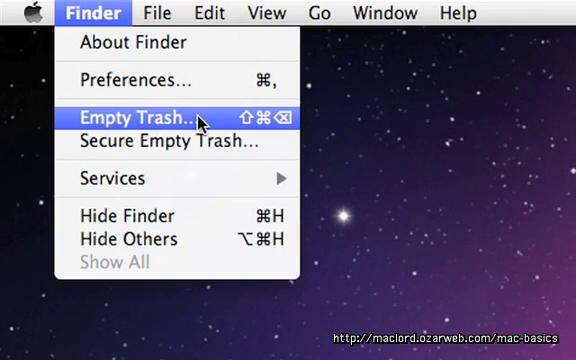
Empty the Trash via the Finder menu and confirm permanently erasing its items.
{"action": "left_click", "coordinate": [116, 118]}
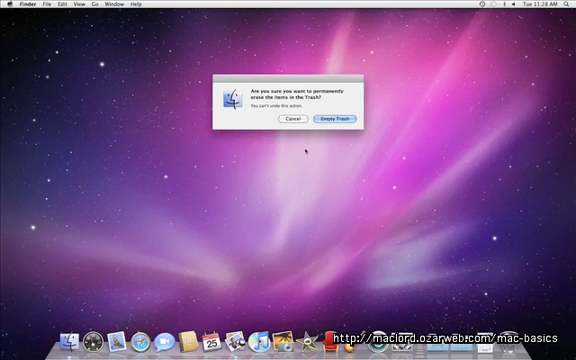
{"action": "left_click", "coordinate": [336, 118]}
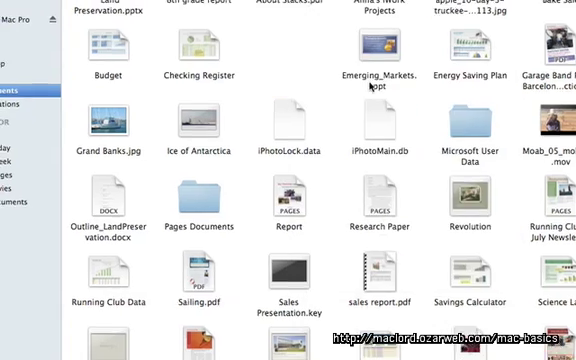
Show the contextual menu for a file in the Documents window.
{"action": "right_click", "coordinate": [96, 84]}
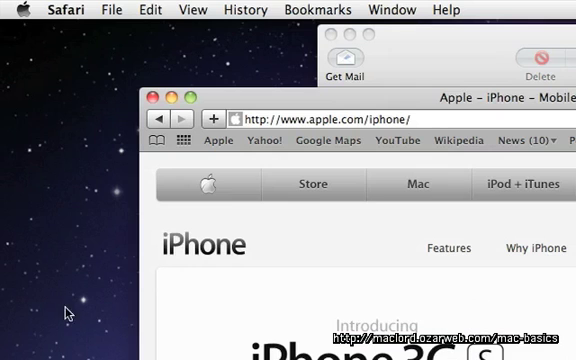
{"action": "left_click", "coordinate": [112, 8]}
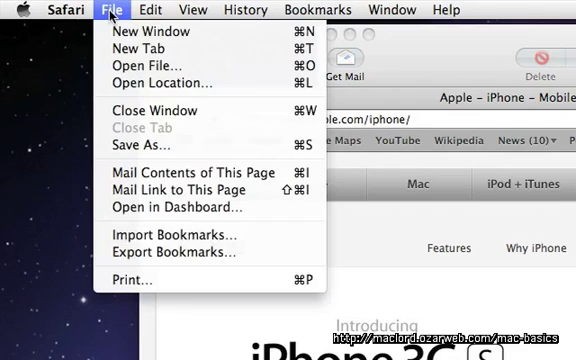
{"action": "left_click", "coordinate": [148, 8]}
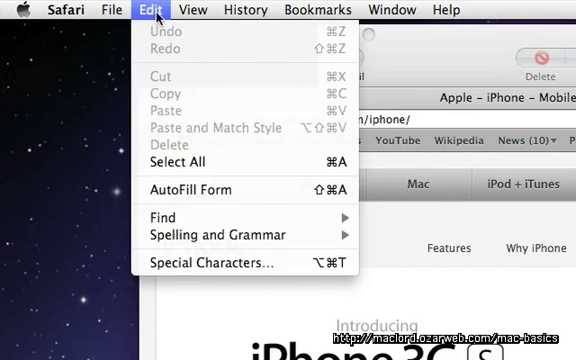
{"action": "left_click", "coordinate": [196, 8]}
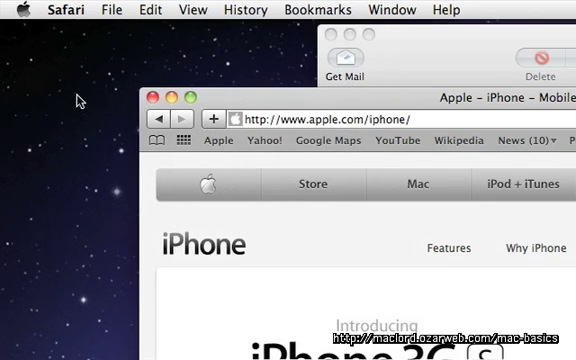
{"action": "mouse_move", "coordinate": [68, 26]}
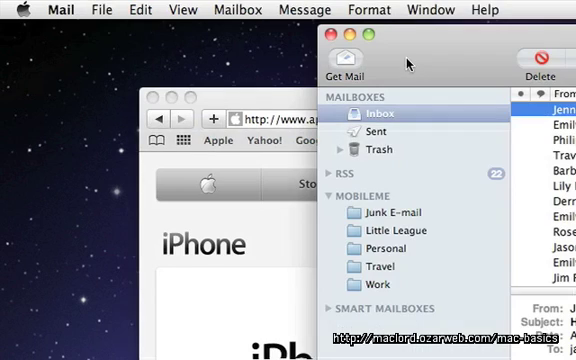
{"action": "mouse_move", "coordinate": [68, 28]}
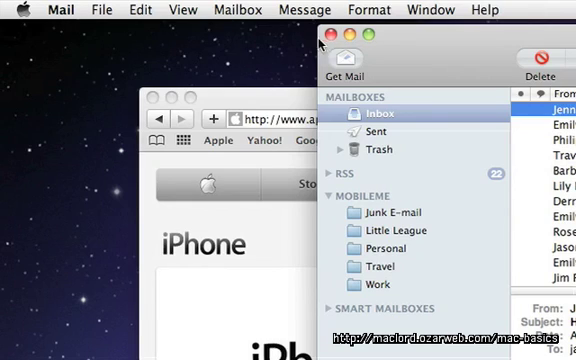
Close the mailbox window while Mail keeps running, then reach Quit Mail in the Mail menu.
{"action": "left_click", "coordinate": [320, 40]}
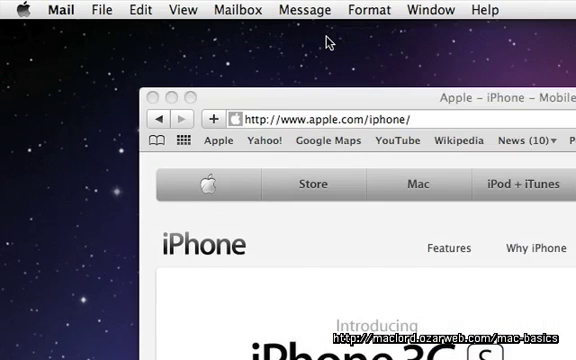
{"action": "mouse_move", "coordinate": [190, 38]}
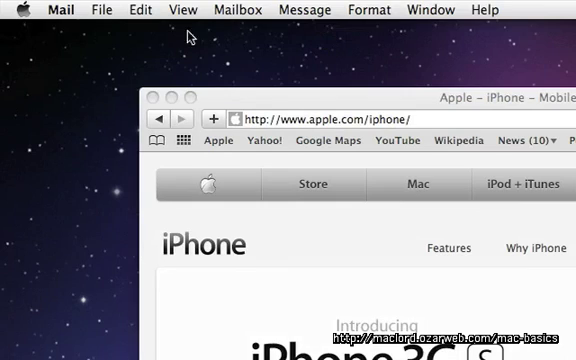
{"action": "left_click", "coordinate": [52, 8]}
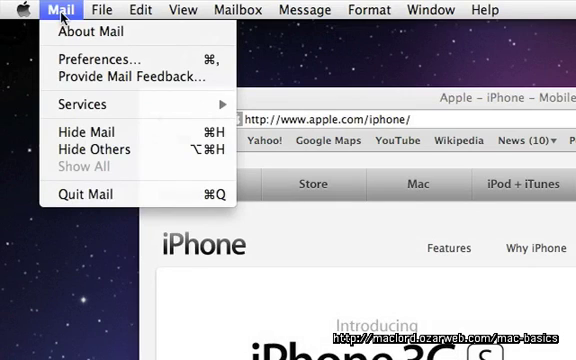
{"action": "mouse_move", "coordinate": [86, 132]}
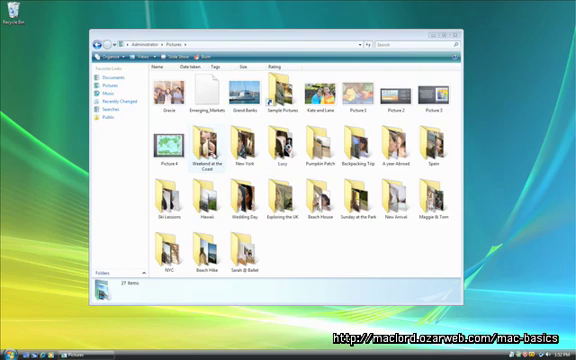
Open a photo subfolder inside Pictures to list its image files in Details view.
{"action": "double_click", "coordinate": [200, 162]}
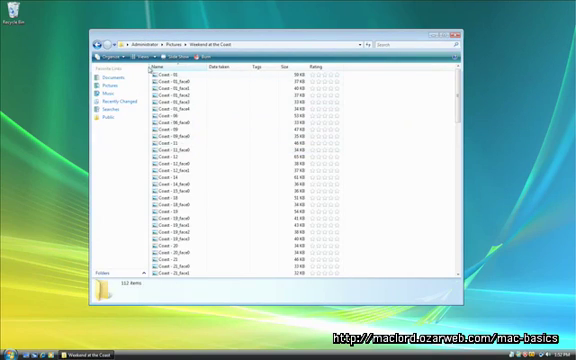
{"action": "left_click", "coordinate": [152, 64]}
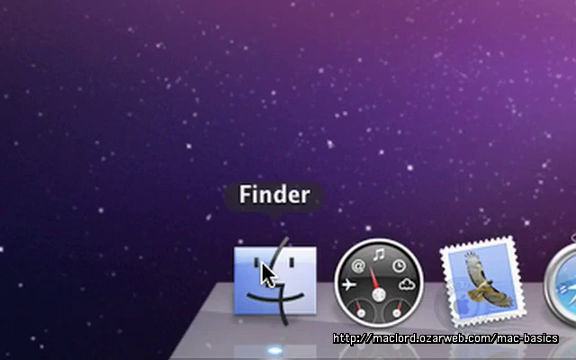
Open a new Finder window and show Macintosh HD's top level from the sidebar.
{"action": "left_click", "coordinate": [262, 284]}
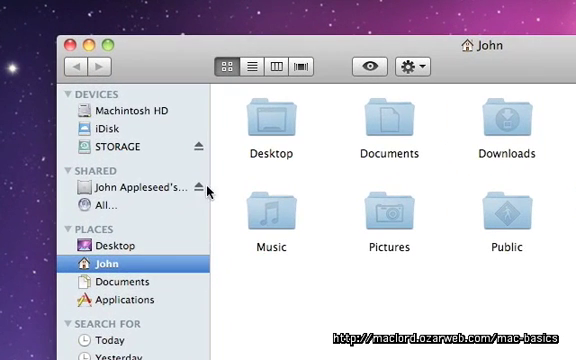
{"action": "left_click", "coordinate": [108, 112]}
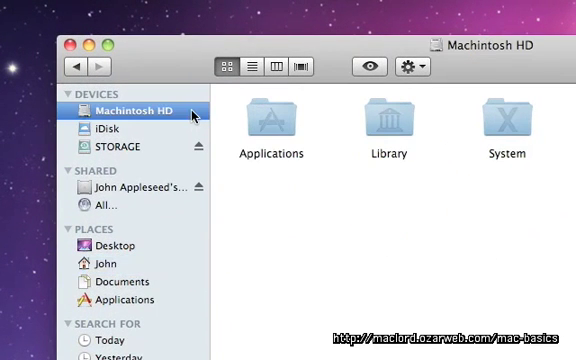
{"action": "mouse_move", "coordinate": [186, 150]}
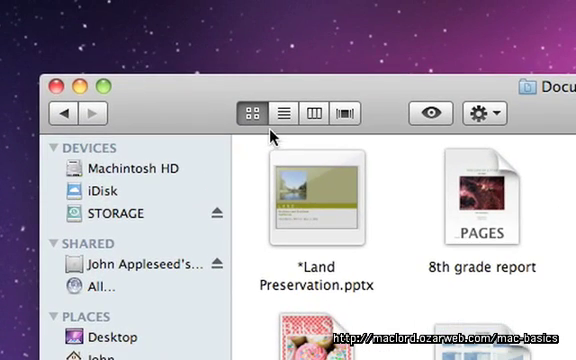
{"action": "mouse_move", "coordinate": [384, 130]}
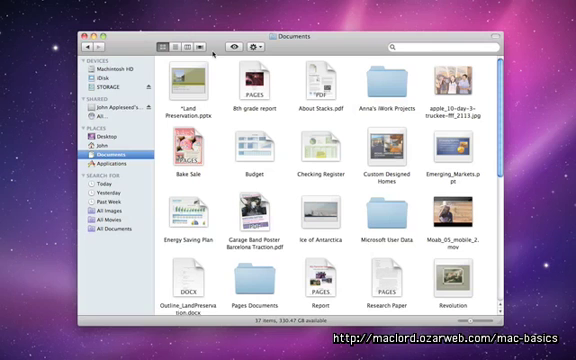
Switch the Documents folder through the view layouts, ending in Cover Flow.
{"action": "left_click", "coordinate": [172, 48]}
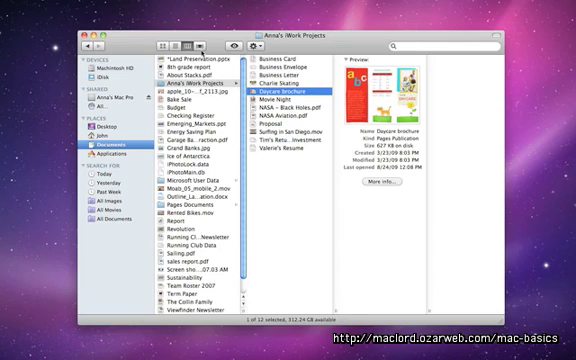
{"action": "left_click", "coordinate": [196, 48]}
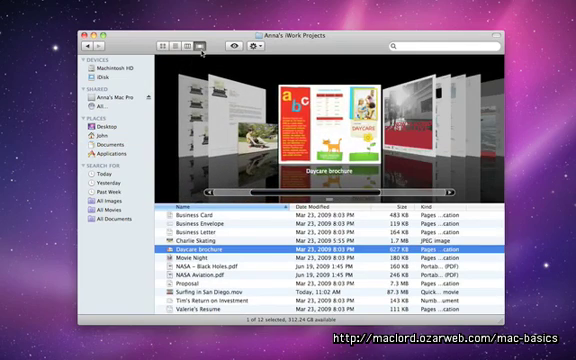